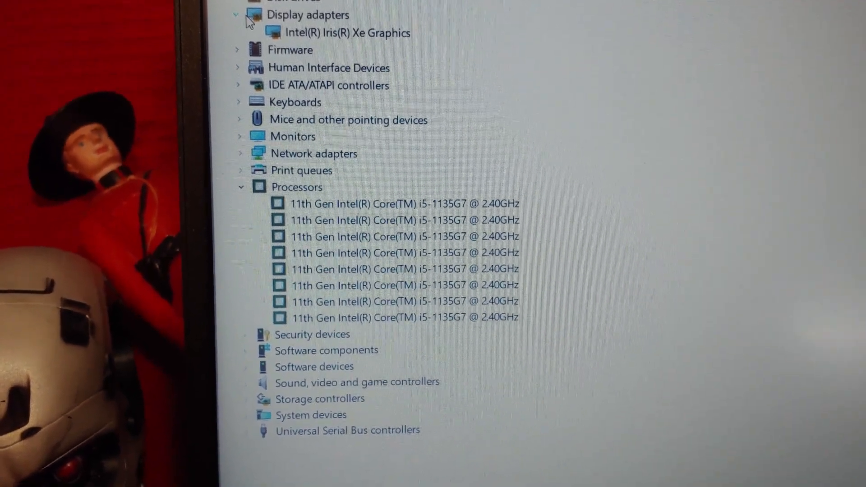
scroll("down", 3)
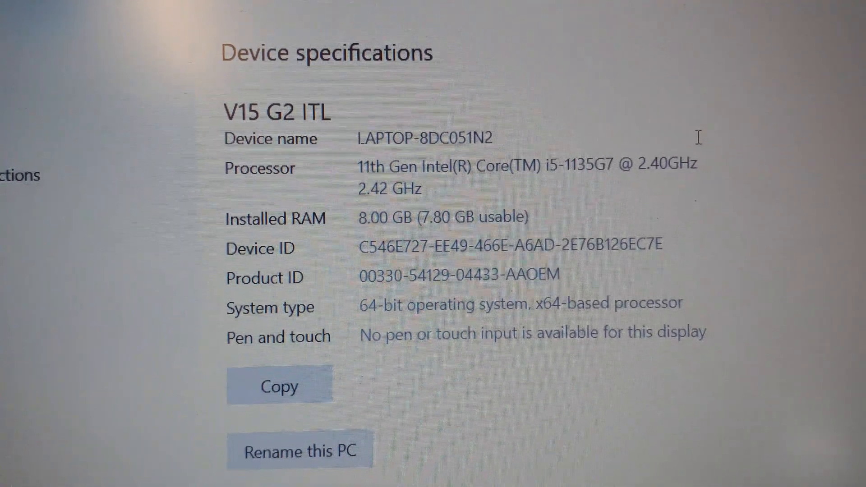
scroll("up", 3)
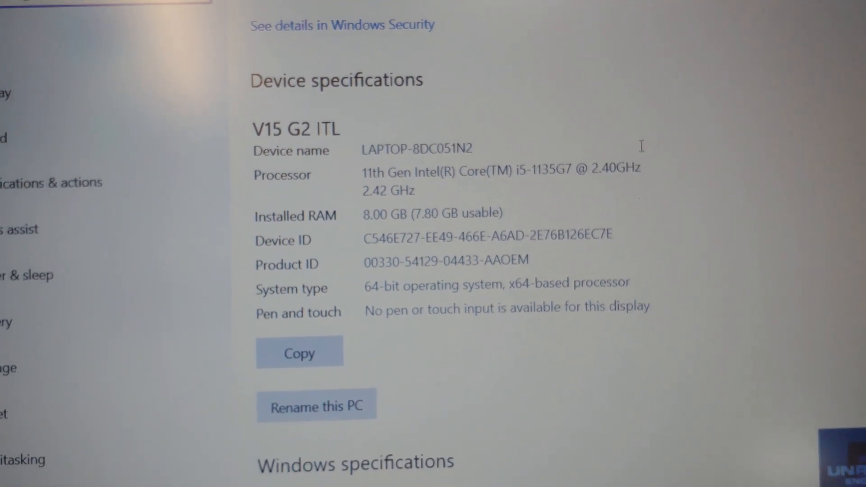